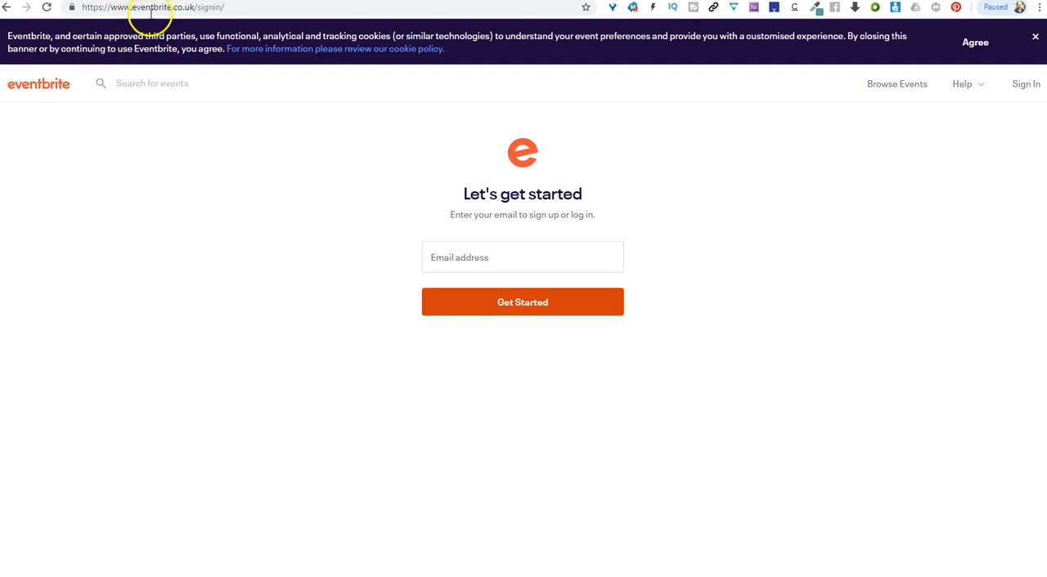
pyautogui.moveTo(193, 7)
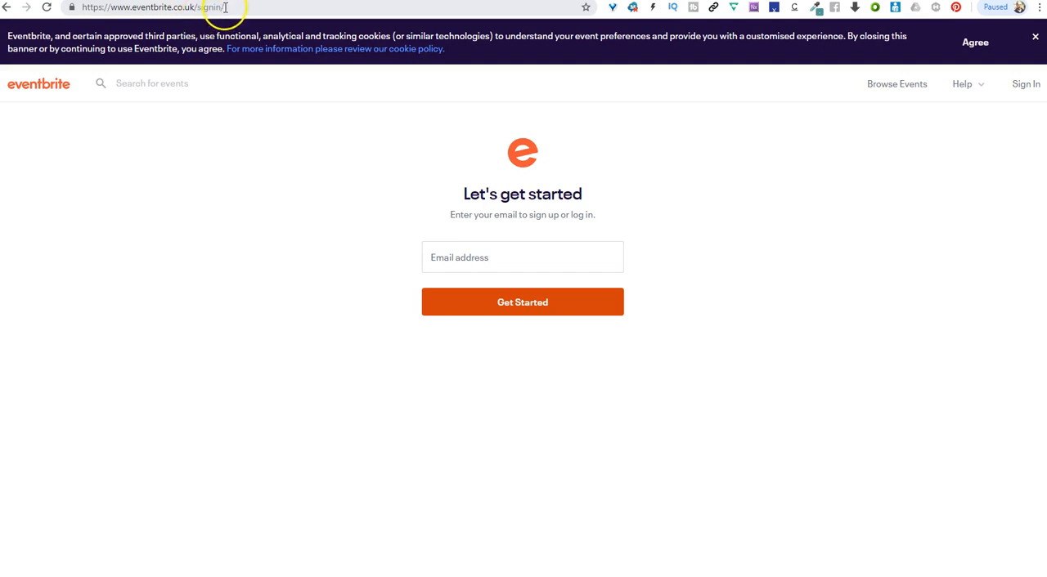
# - Log in using the previously saved email address and the account password
pyautogui.click(522, 257)
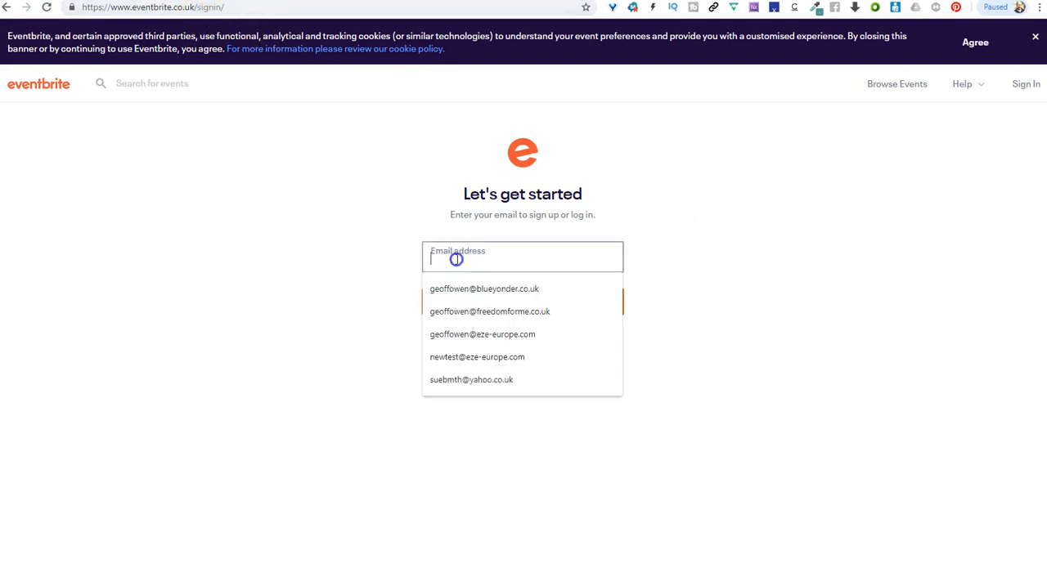
pyautogui.click(484, 288)
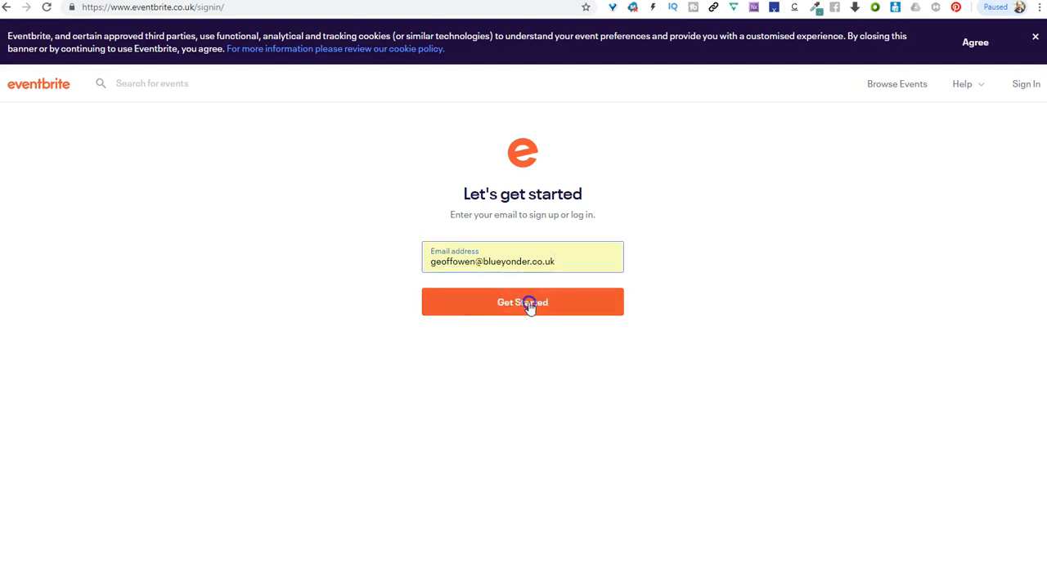
pyautogui.click(523, 301)
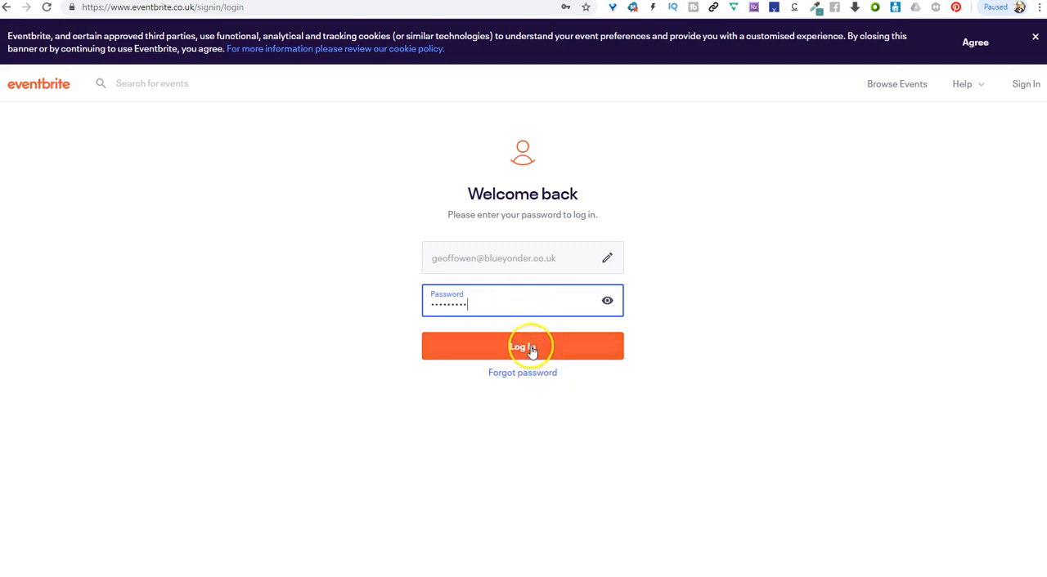
pyautogui.click(521, 346)
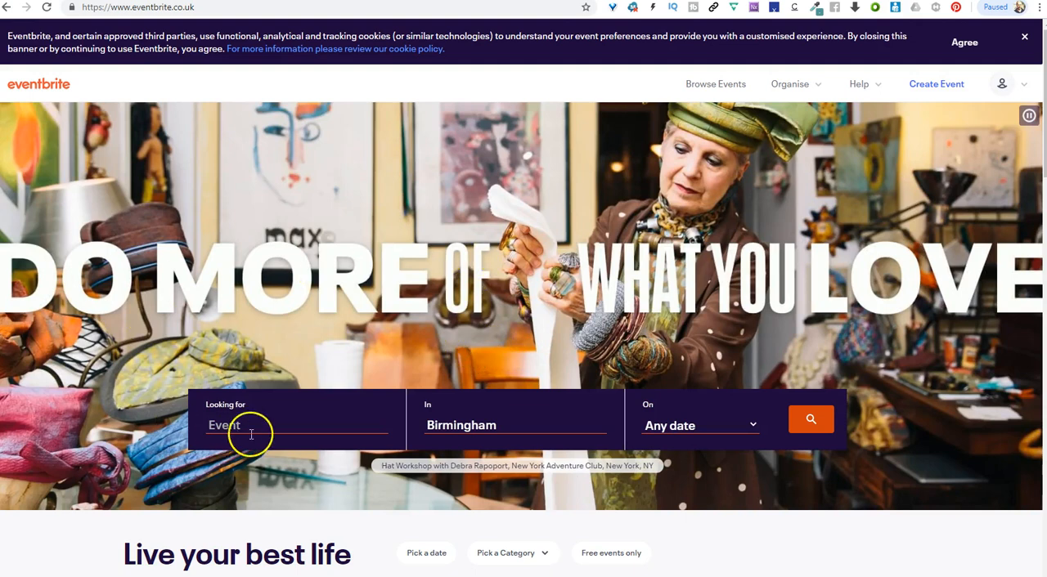
pyautogui.moveTo(575, 319)
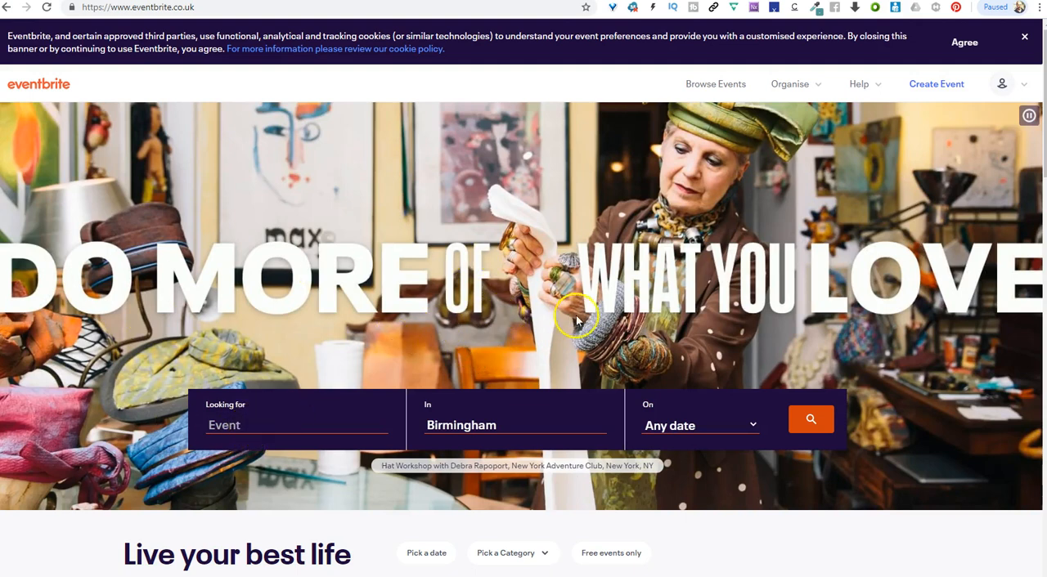
pyautogui.moveTo(1006, 137)
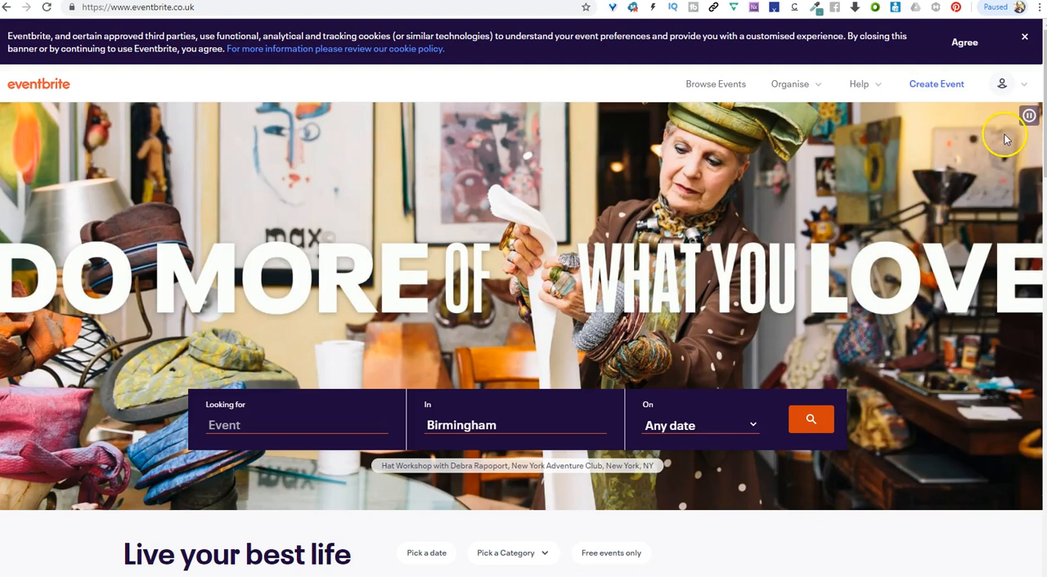
# - From the profile menu, go to Tickets (1) listing the VivaMK showcase booking
pyautogui.click(1001, 83)
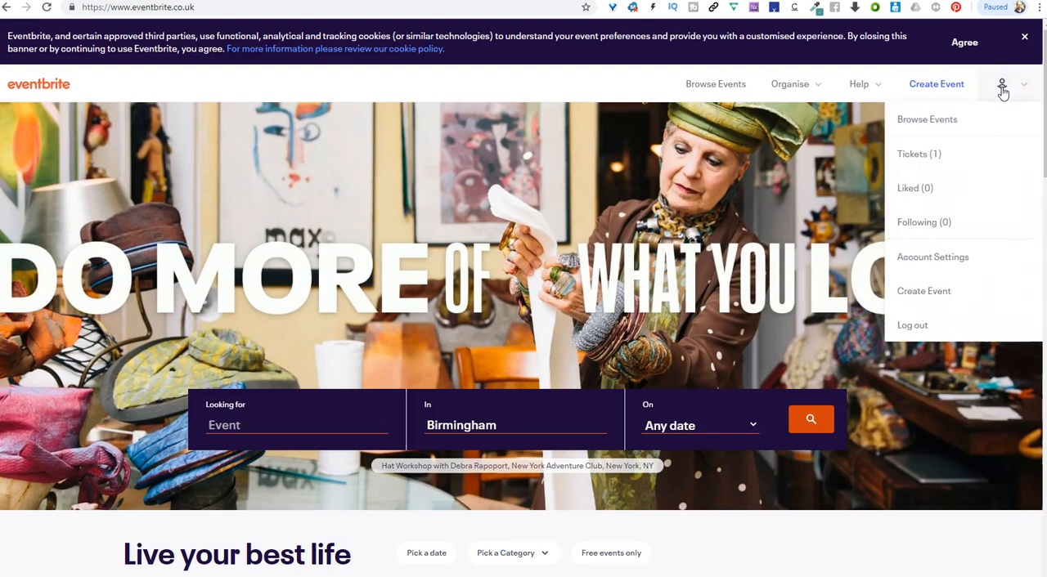
pyautogui.click(919, 153)
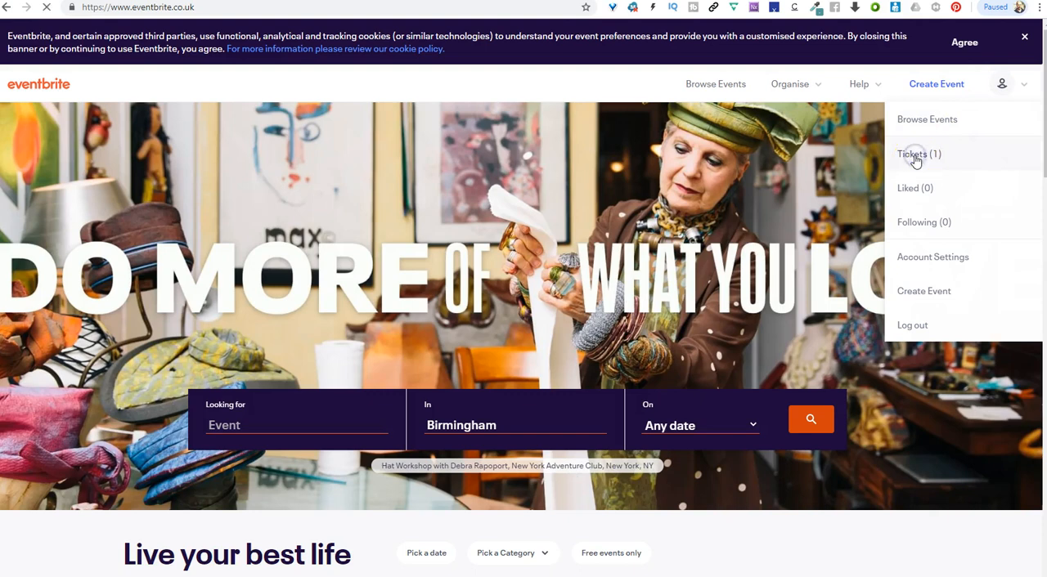
pyautogui.click(919, 154)
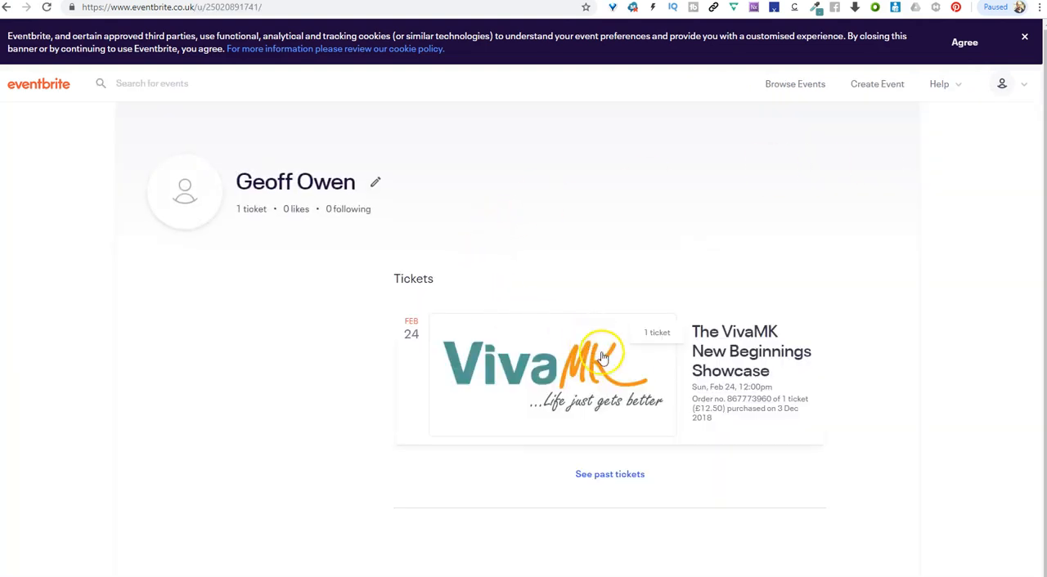
pyautogui.moveTo(739, 359)
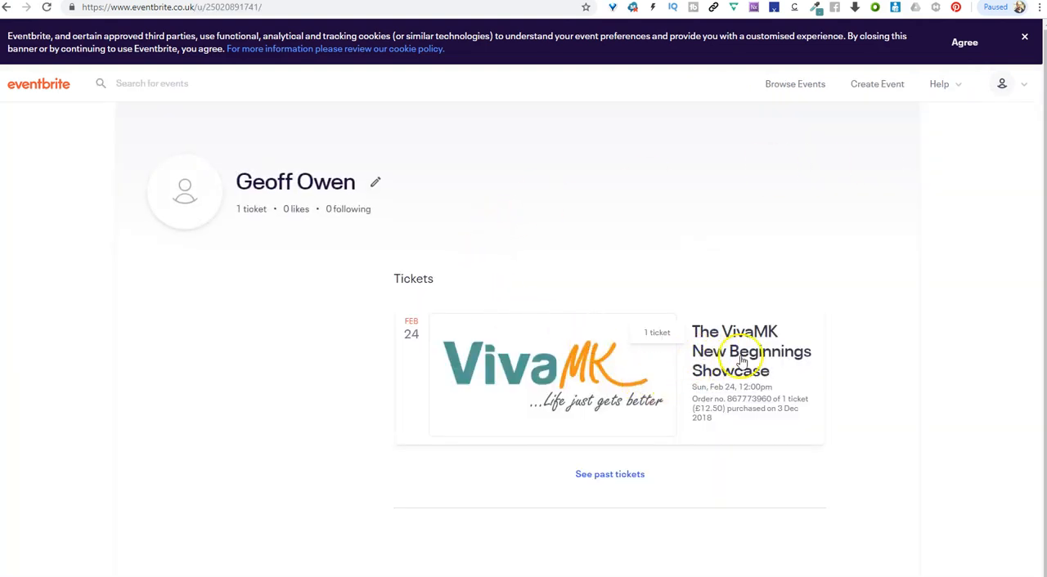
pyautogui.moveTo(713, 384)
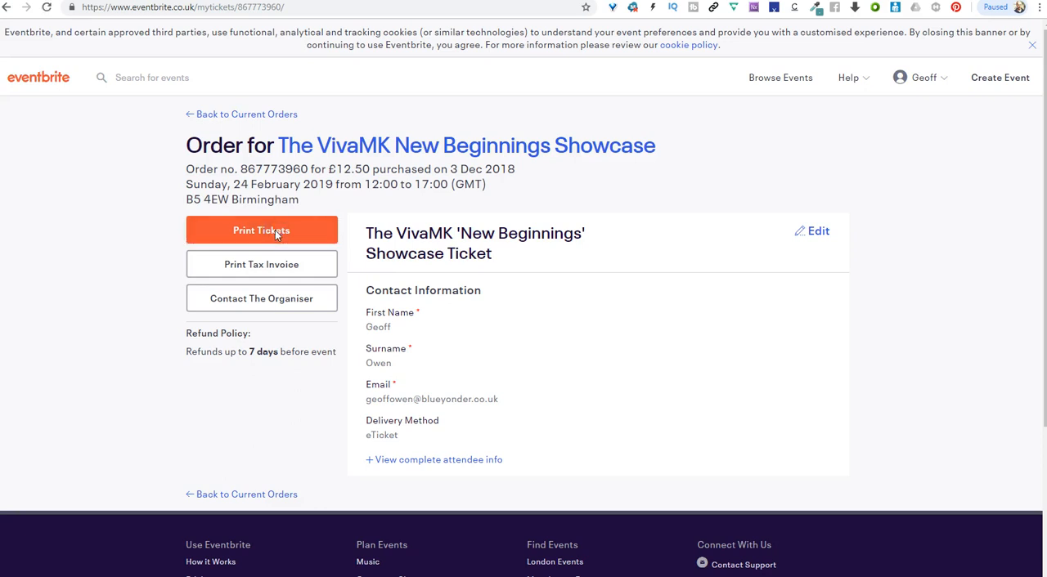
# - Use Print Tickets on the VivaMK order and save the e-ticket PDF to Downloads
pyautogui.click(261, 229)
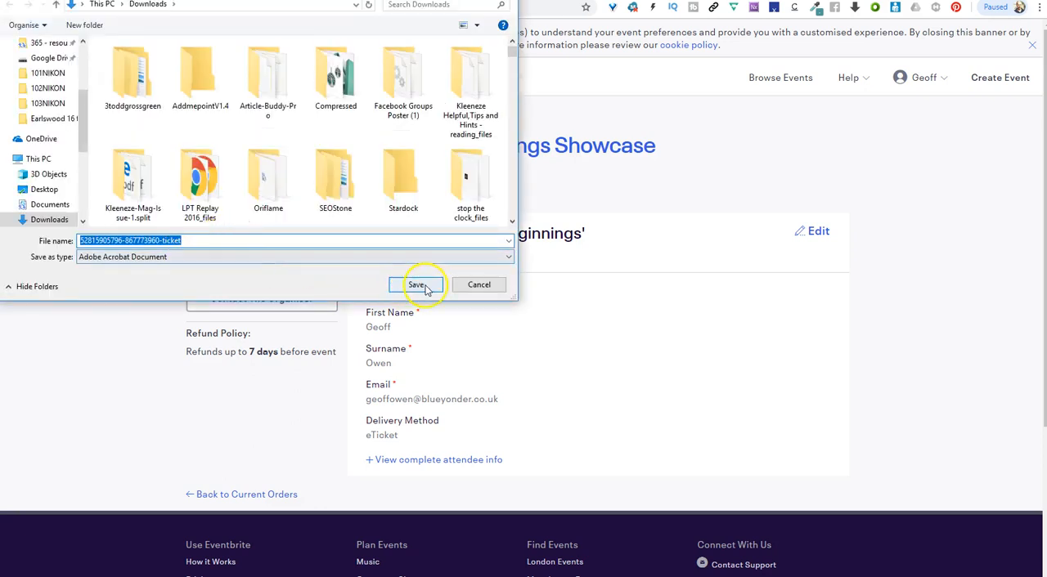
pyautogui.click(416, 284)
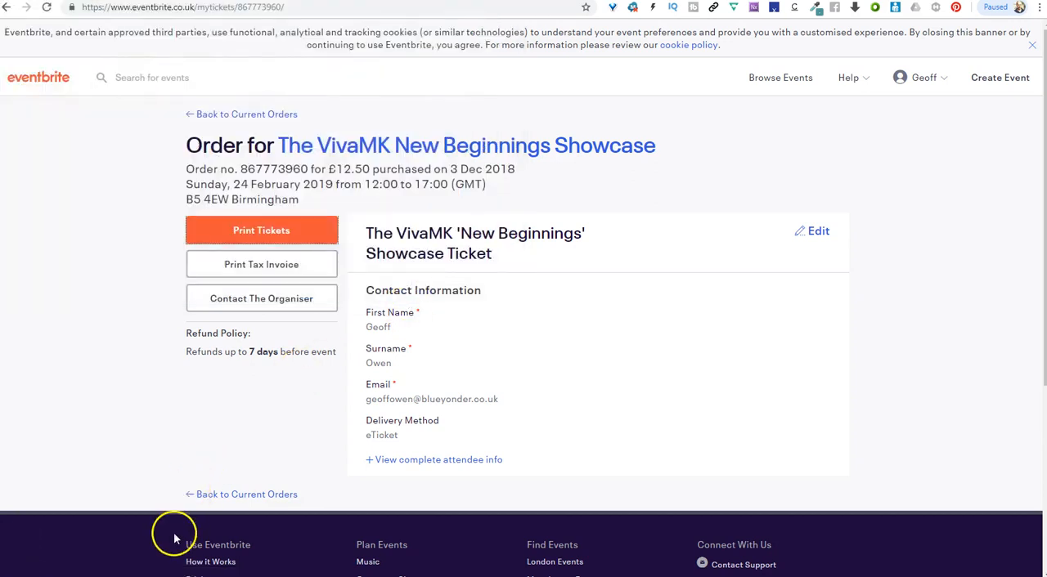